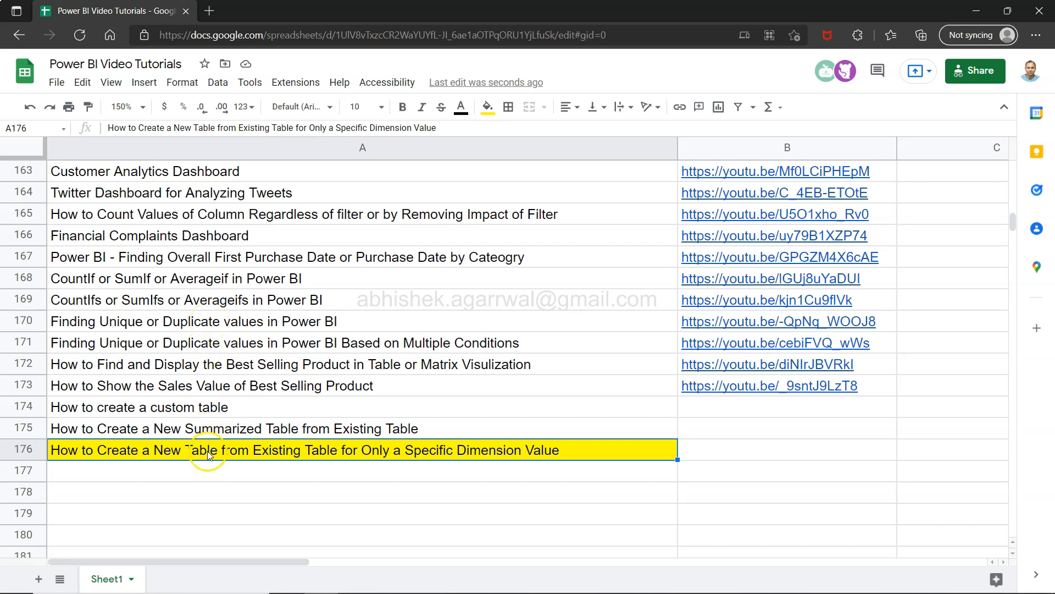
{"action": "mouse_move", "coordinate": [118, 465]}
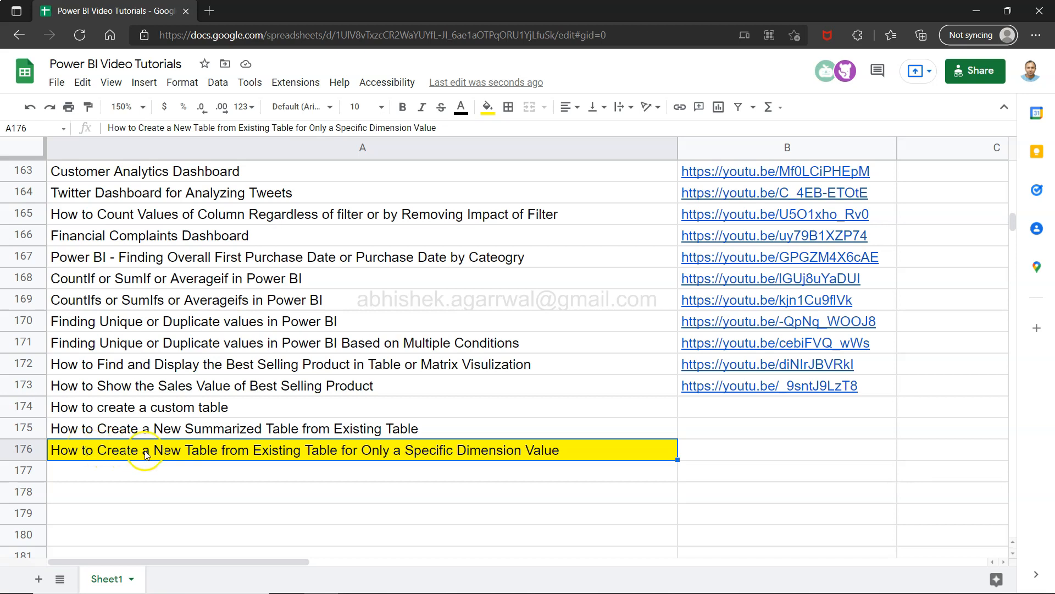
{"action": "mouse_move", "coordinate": [244, 457]}
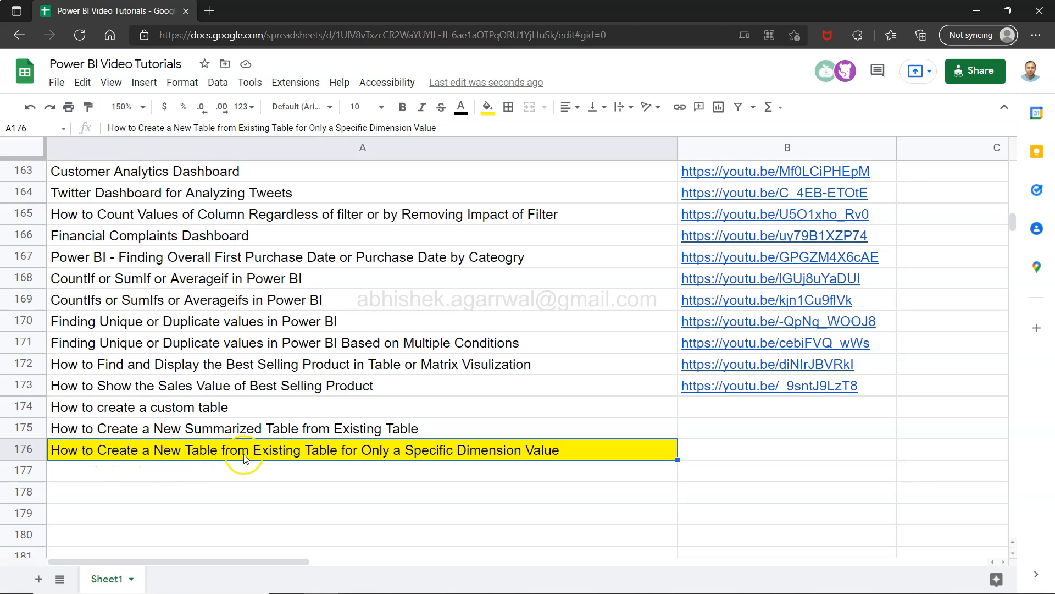
{"action": "mouse_move", "coordinate": [345, 457]}
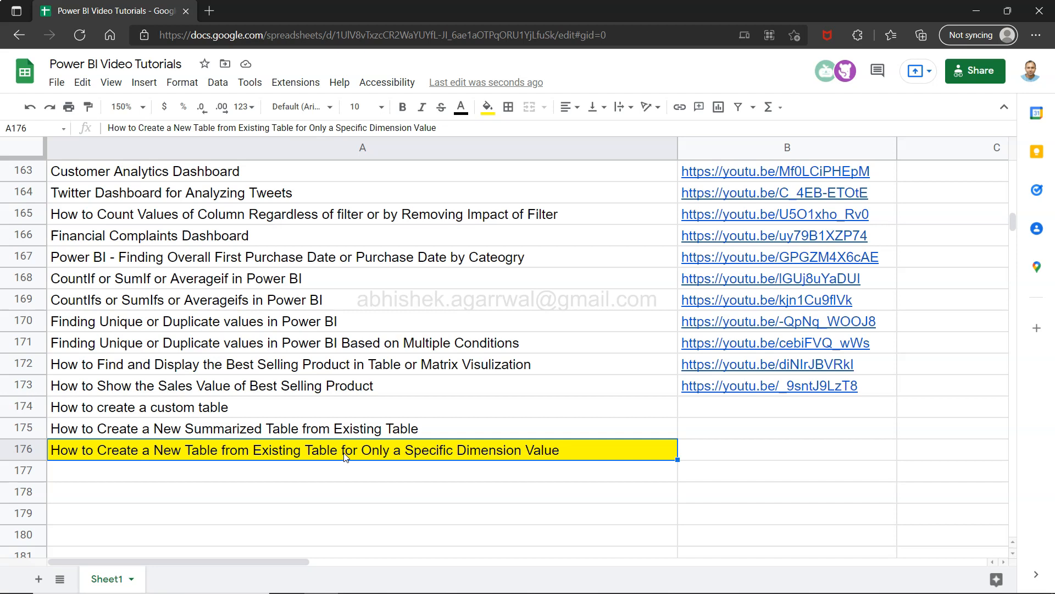
{"action": "mouse_move", "coordinate": [394, 450]}
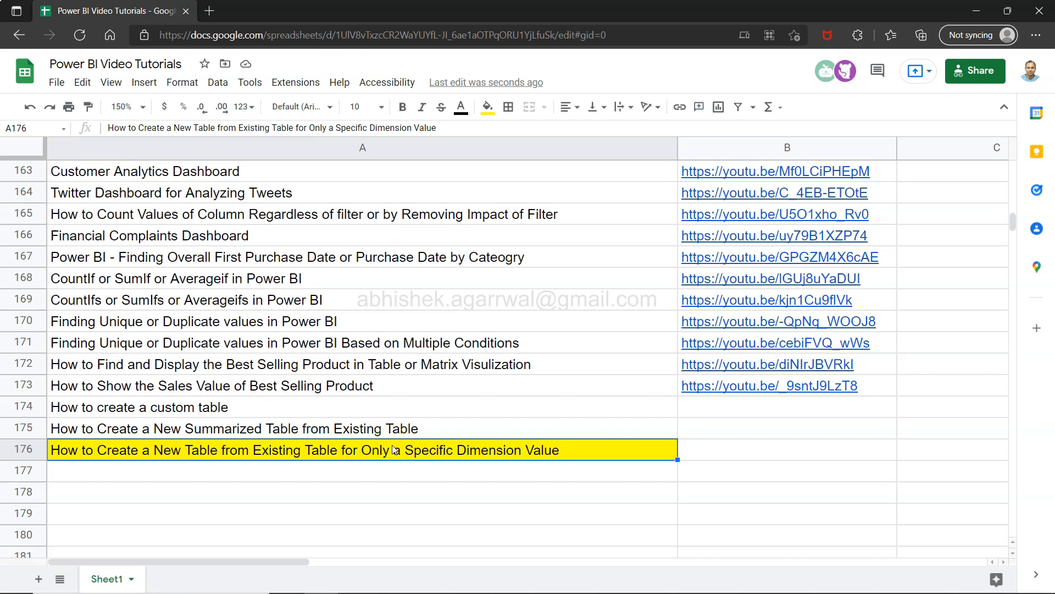
{"action": "mouse_move", "coordinate": [489, 295]}
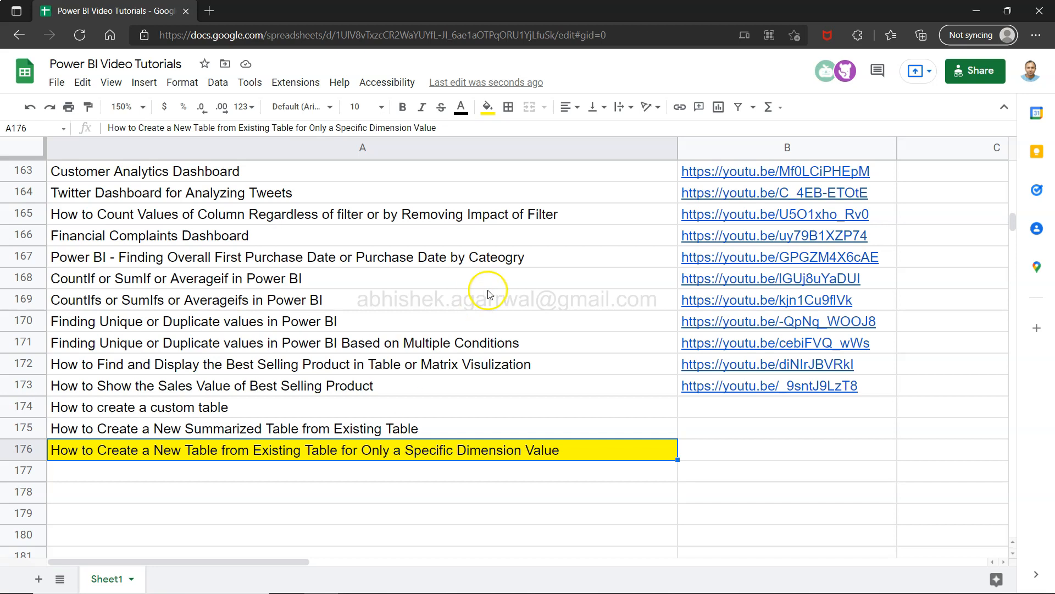
Browse the tutorial spreadsheet, selecting the Twitter Dashboard title and the yellow tutorial title in row 176.
{"action": "left_click", "coordinate": [371, 36]}
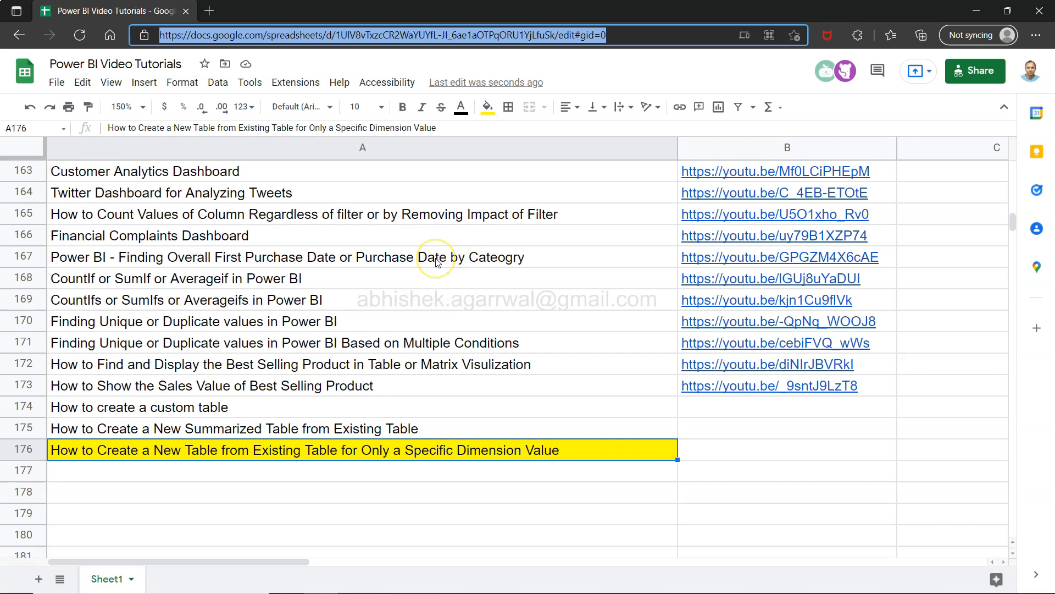
{"action": "mouse_move", "coordinate": [444, 215]}
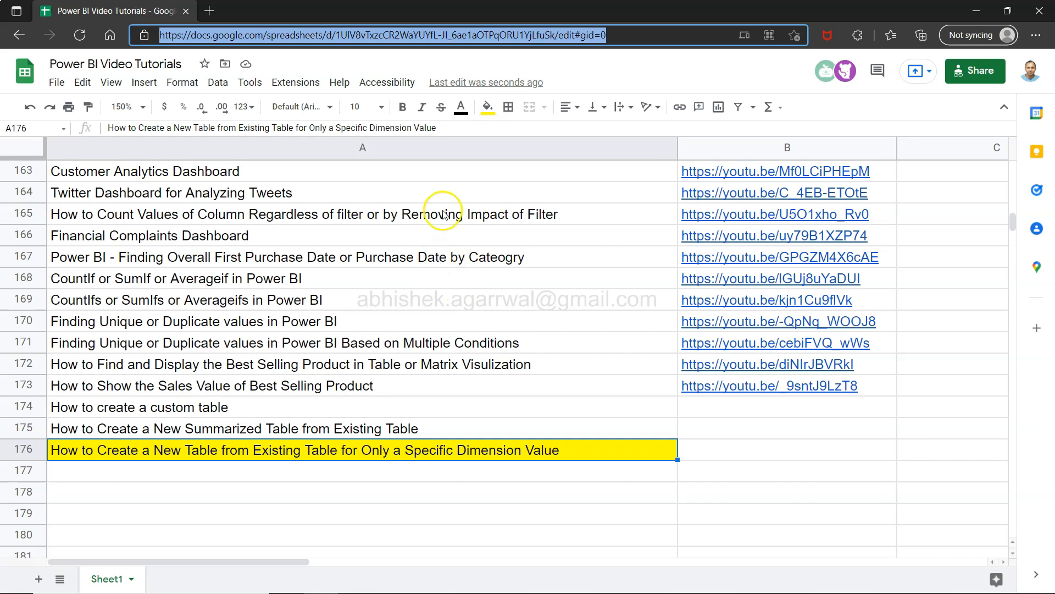
{"action": "mouse_move", "coordinate": [767, 147]}
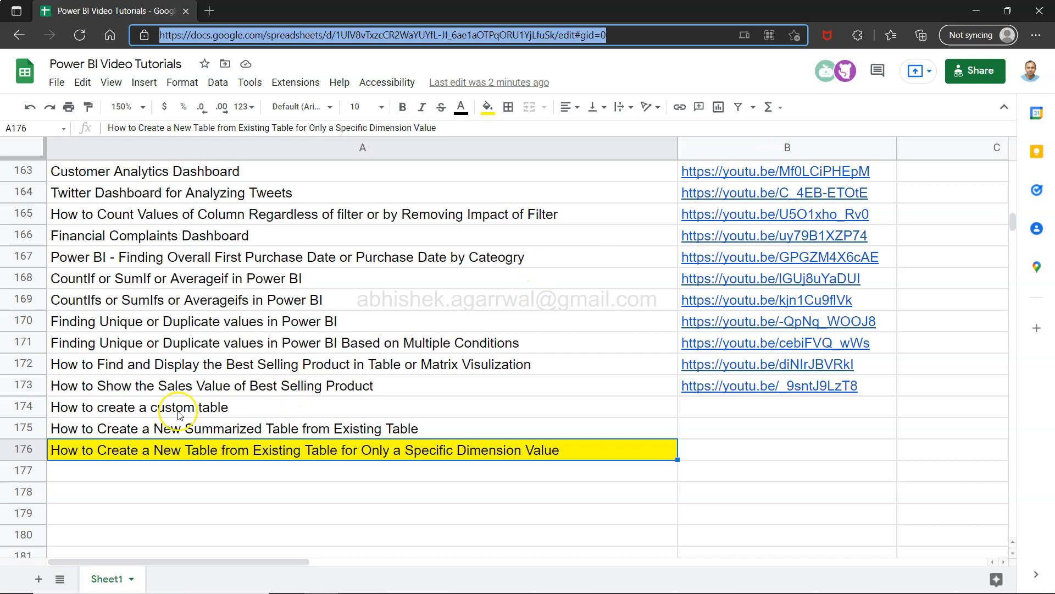
{"action": "mouse_move", "coordinate": [222, 280]}
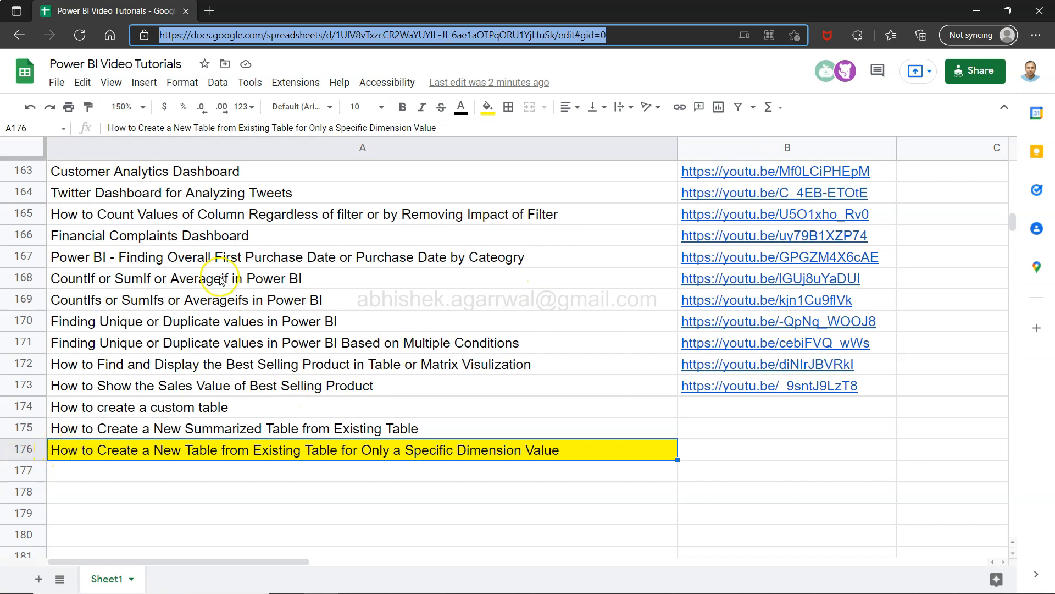
{"action": "scroll", "scroll_direction": "up", "scroll_amount": 3}
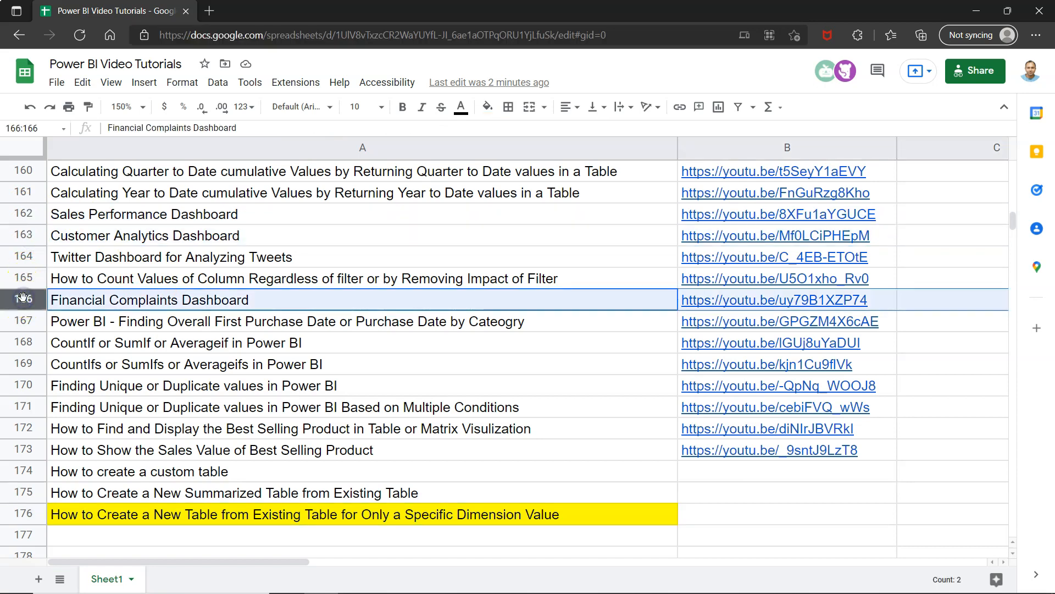
{"action": "left_click", "coordinate": [171, 256]}
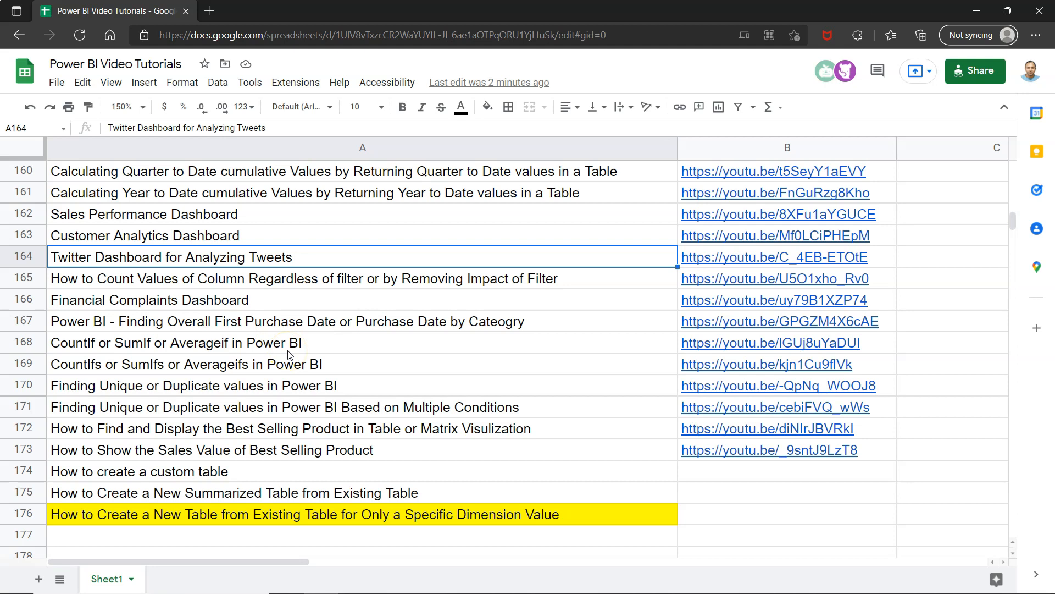
{"action": "scroll", "scroll_direction": "up", "scroll_amount": 3}
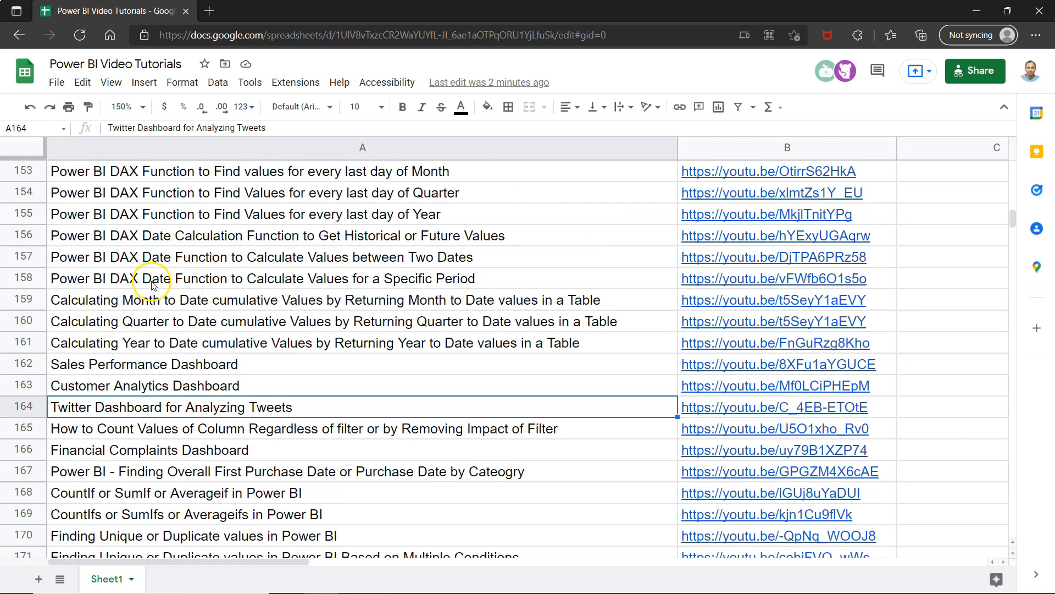
{"action": "scroll", "scroll_direction": "up", "scroll_amount": 3}
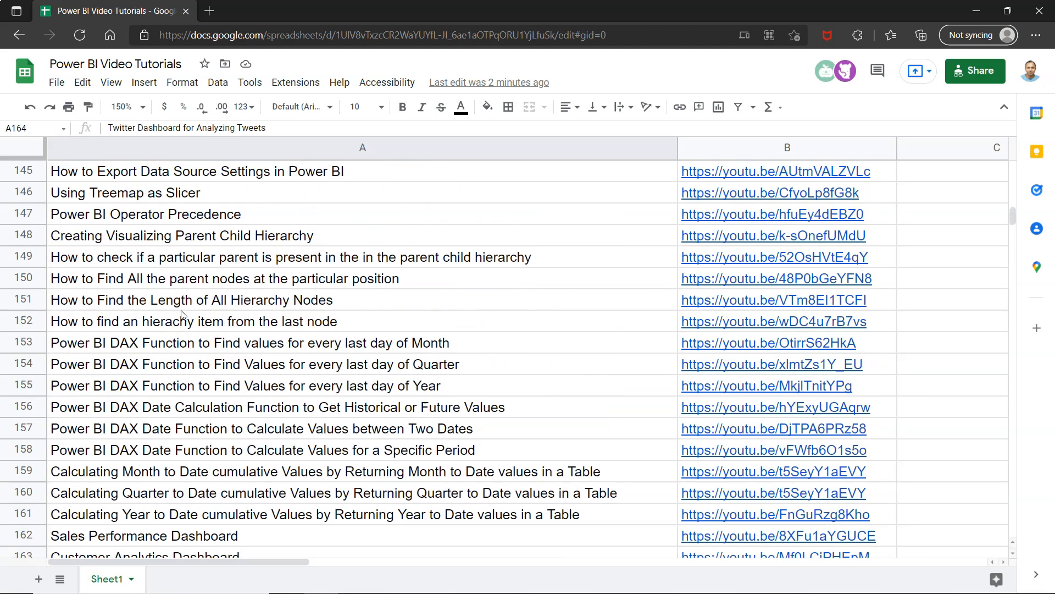
{"action": "scroll", "scroll_direction": "down", "scroll_amount": 3}
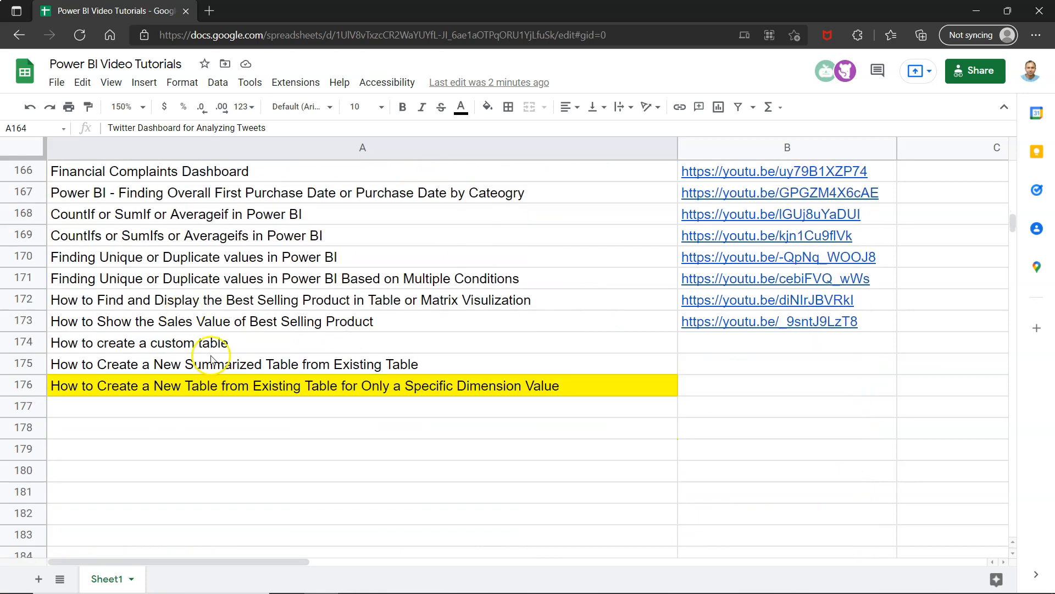
{"action": "left_click", "coordinate": [270, 385]}
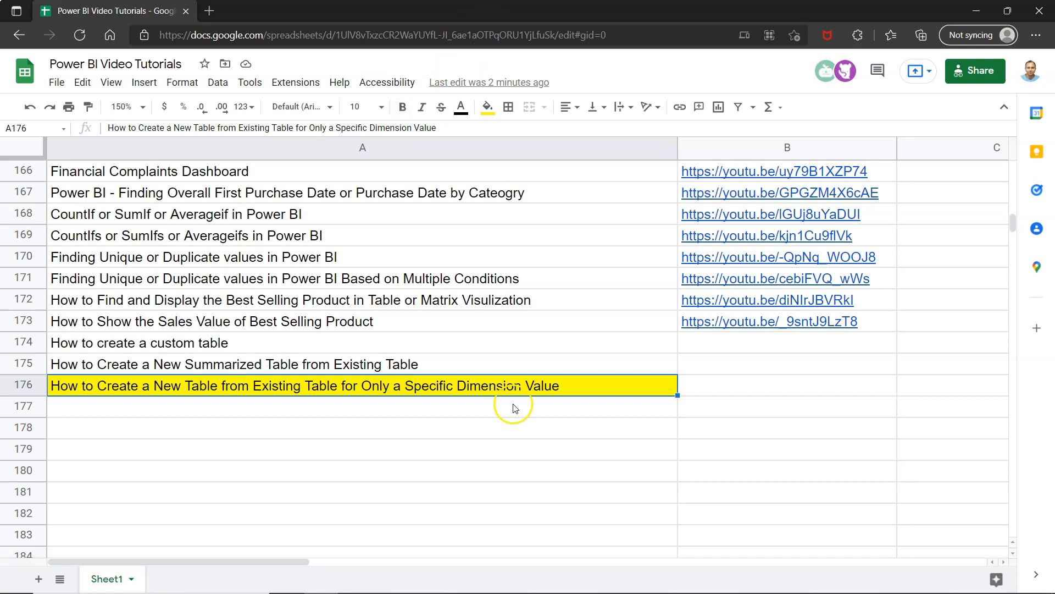
{"action": "mouse_move", "coordinate": [529, 416]}
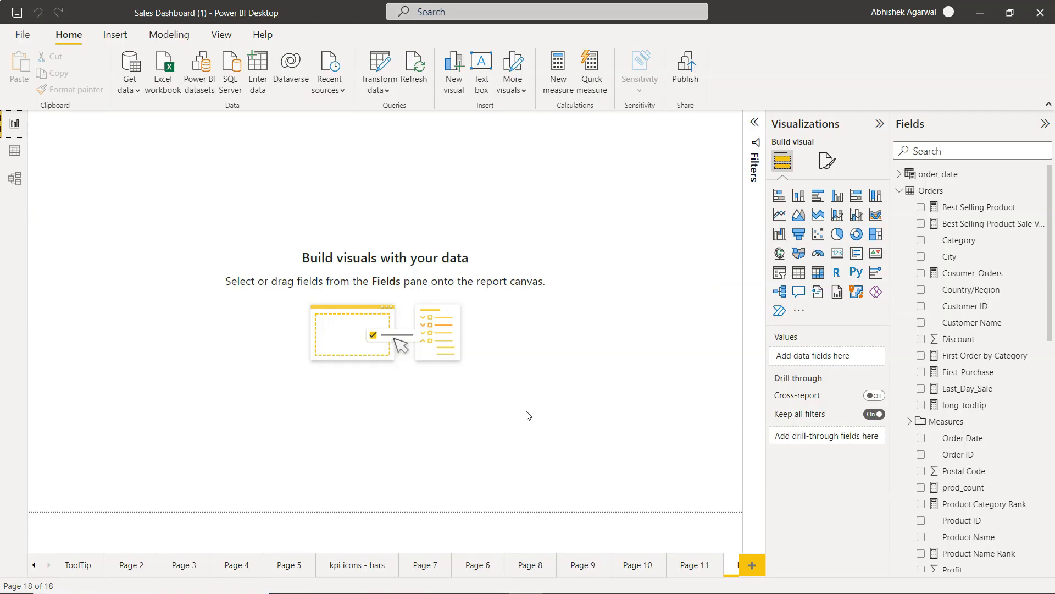
{"action": "mouse_move", "coordinate": [963, 241]}
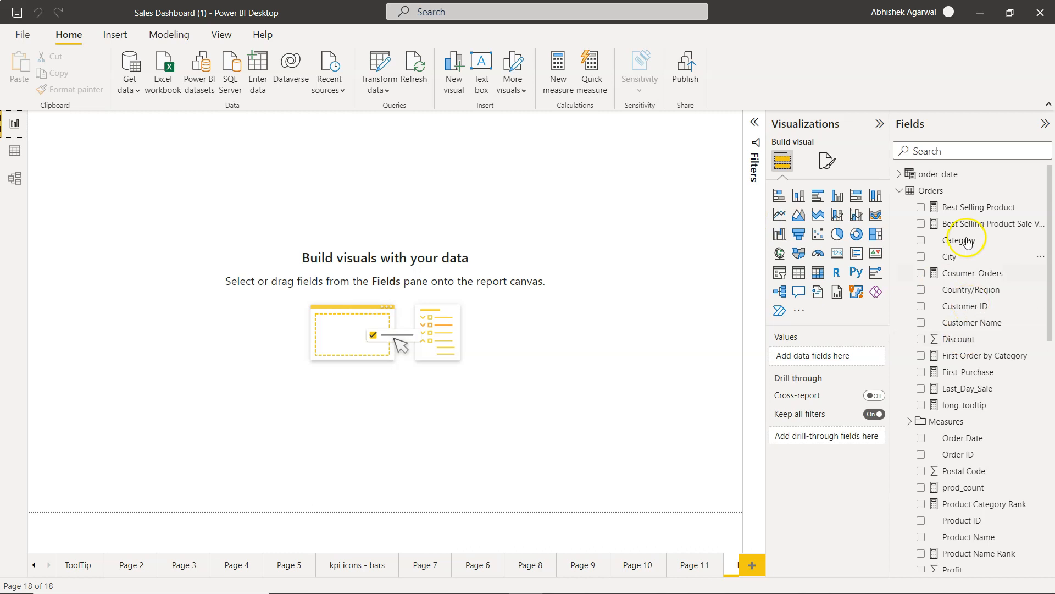
{"action": "mouse_move", "coordinate": [979, 454]}
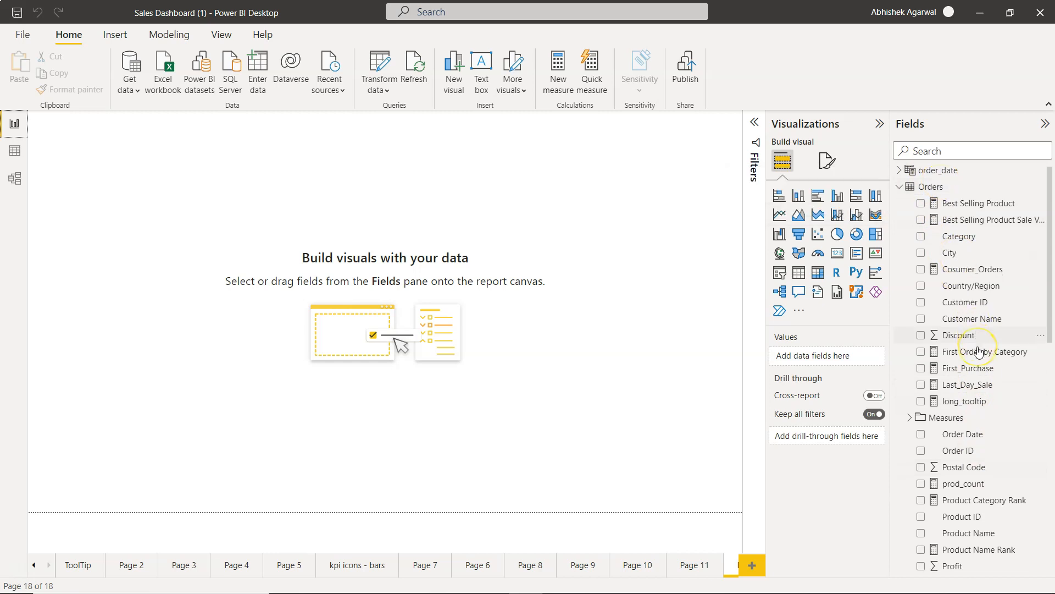
Review the Orders fields such as Region and Sales, then switch to Data view.
{"action": "scroll", "scroll_direction": "down", "scroll_amount": 3}
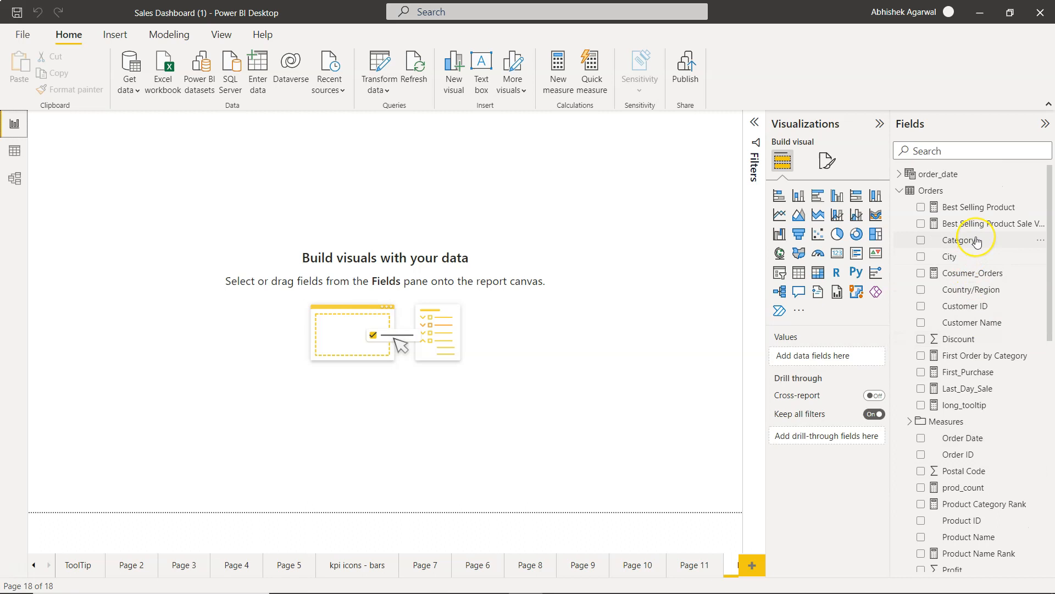
{"action": "scroll", "scroll_direction": "down", "scroll_amount": 3}
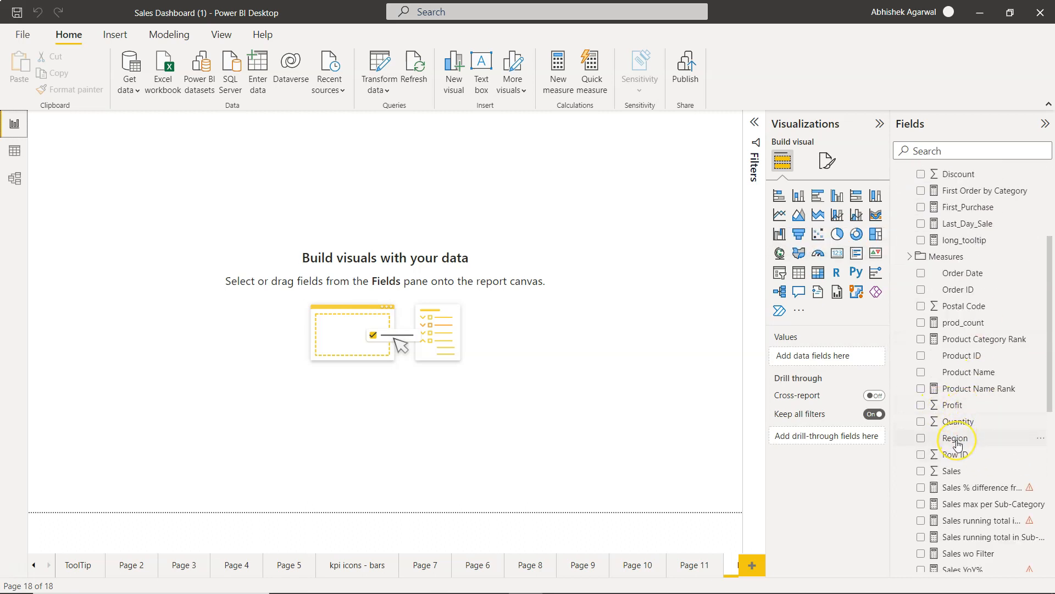
{"action": "mouse_move", "coordinate": [957, 439]}
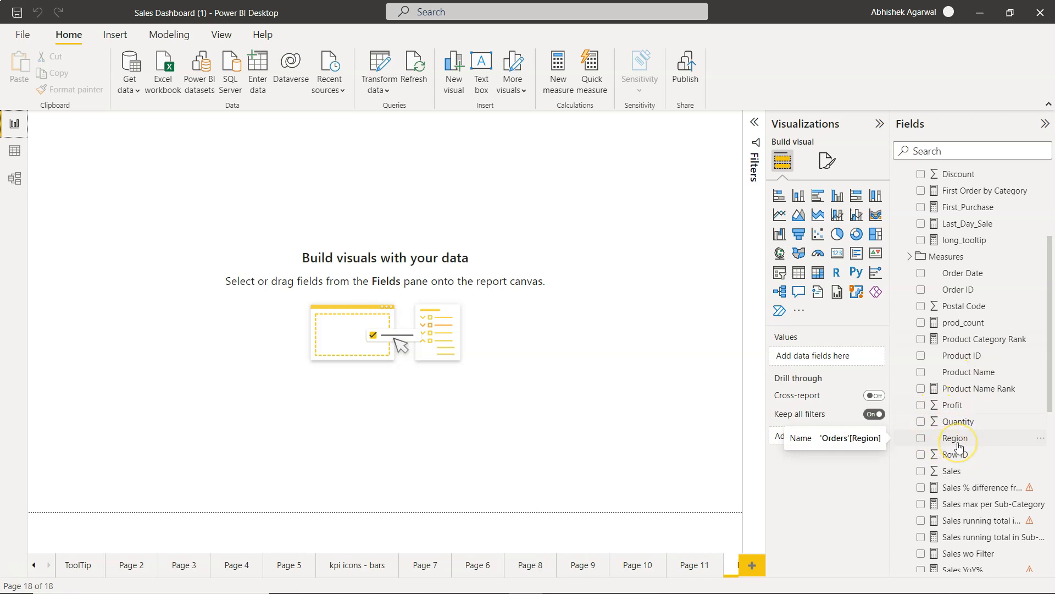
{"action": "mouse_move", "coordinate": [978, 343]}
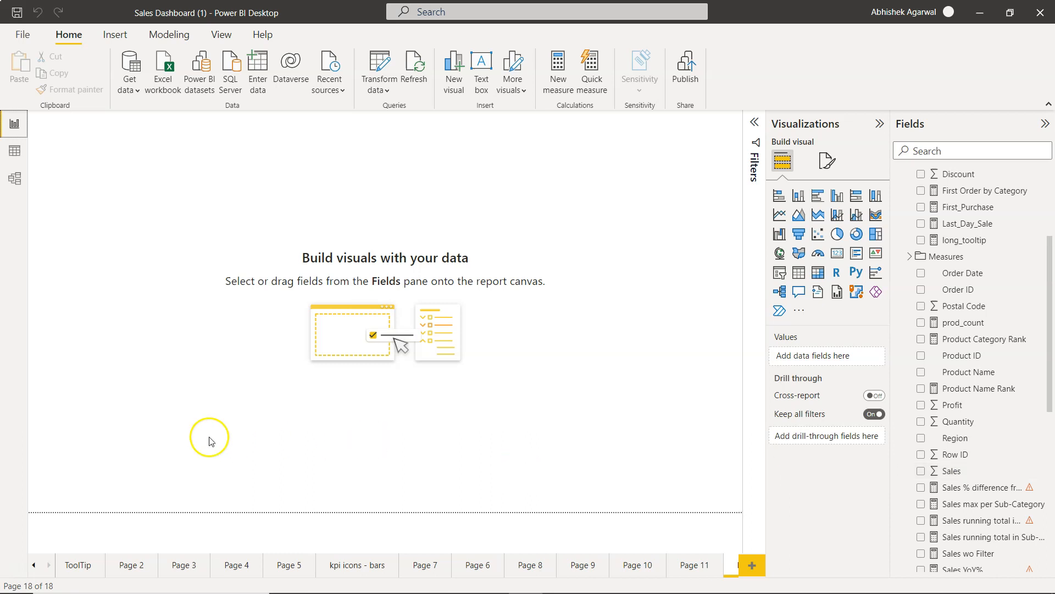
{"action": "left_click", "coordinate": [15, 150]}
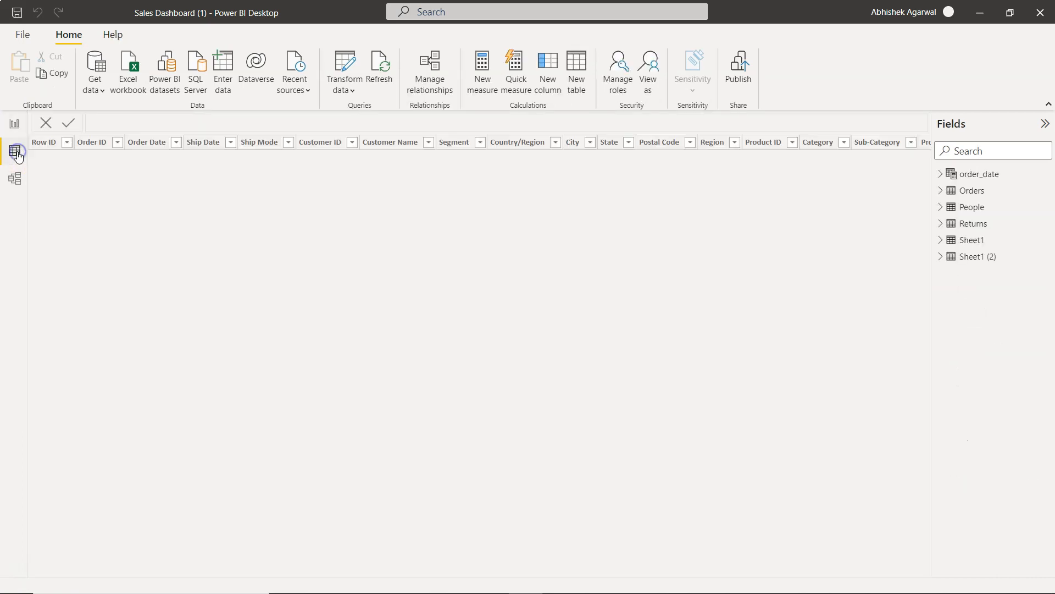
Start a new calculated table named West Region Table using CALCULATETABLE.
{"action": "left_click", "coordinate": [971, 190]}
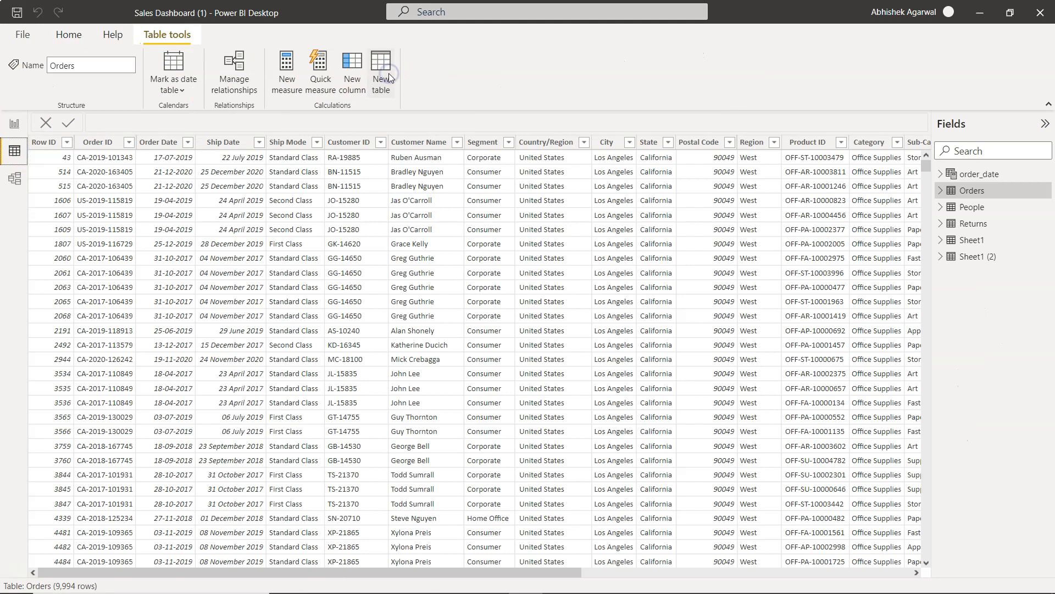
{"action": "left_click", "coordinate": [380, 71]}
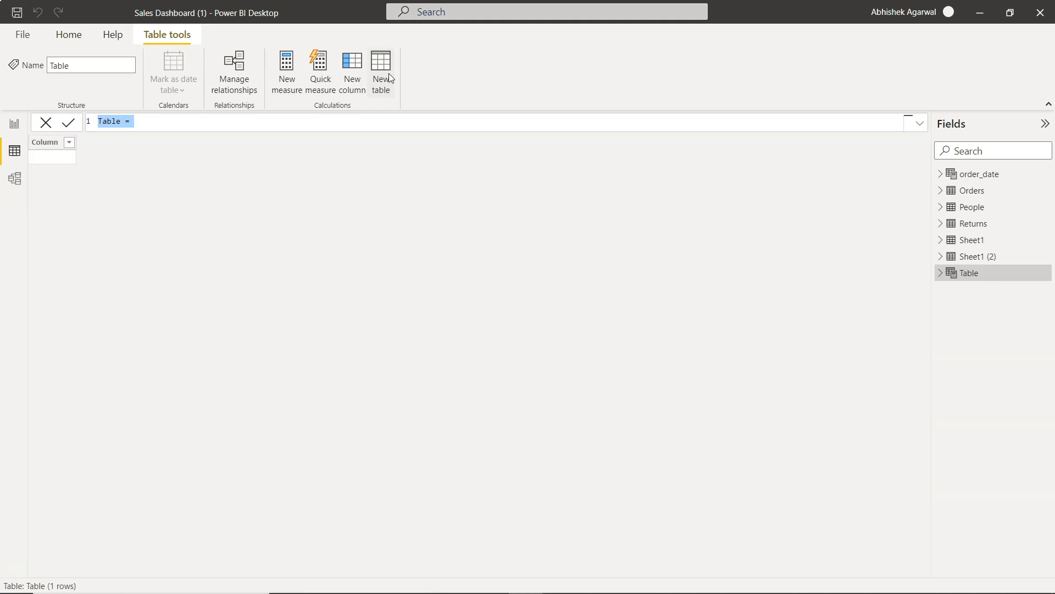
{"action": "type", "text": "West"}
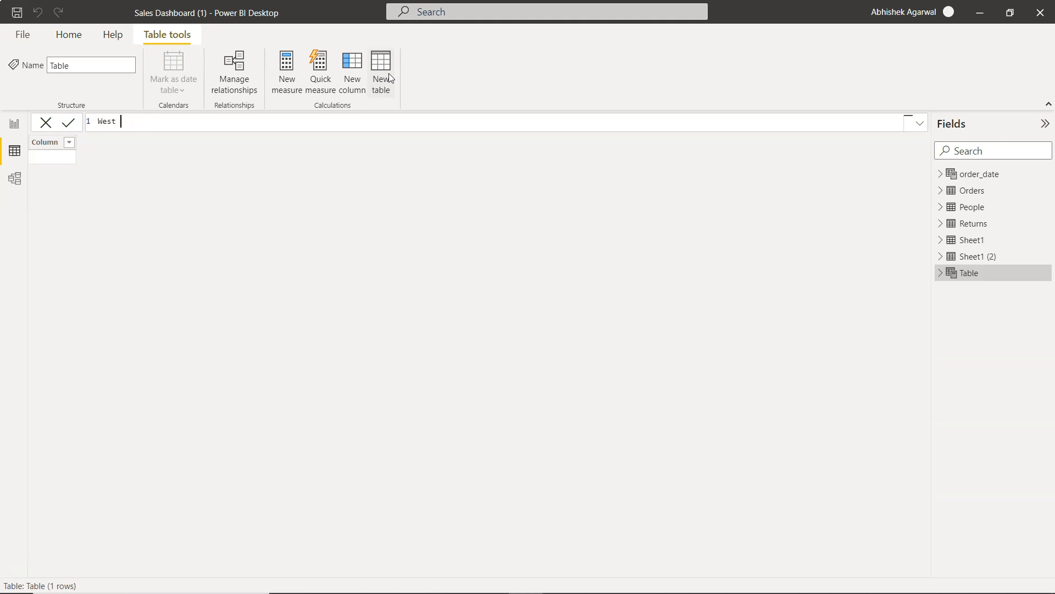
{"action": "type", "text": "Region Table"}
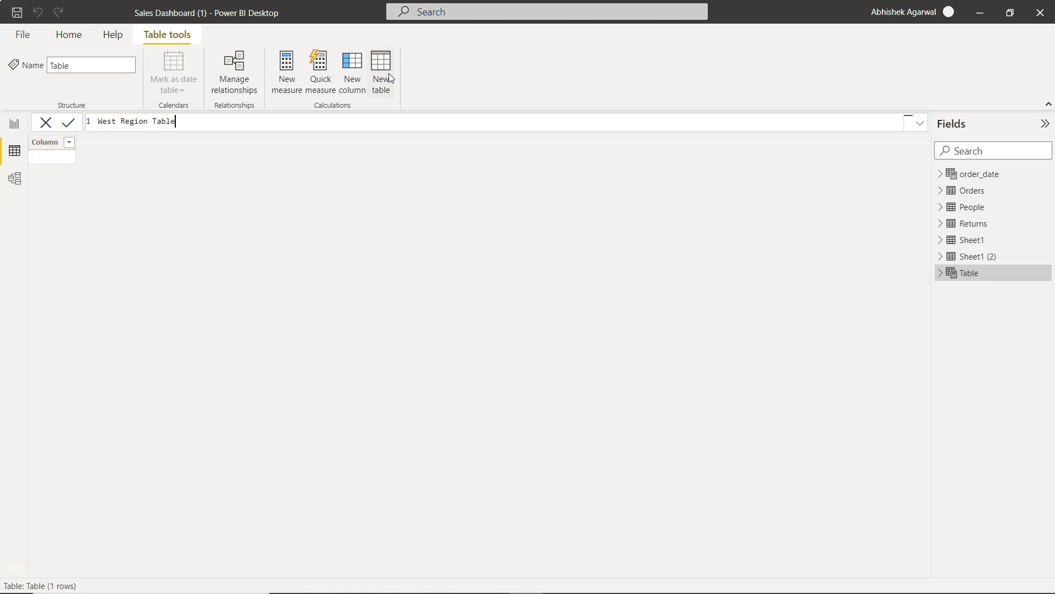
{"action": "type", "text": "= calcul"}
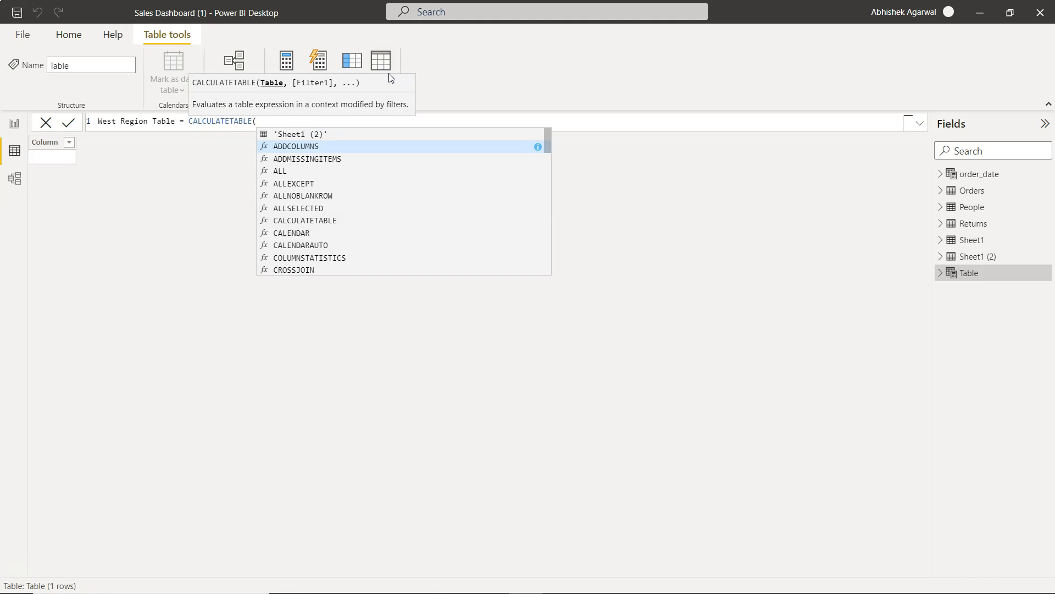
{"action": "mouse_move", "coordinate": [276, 92]}
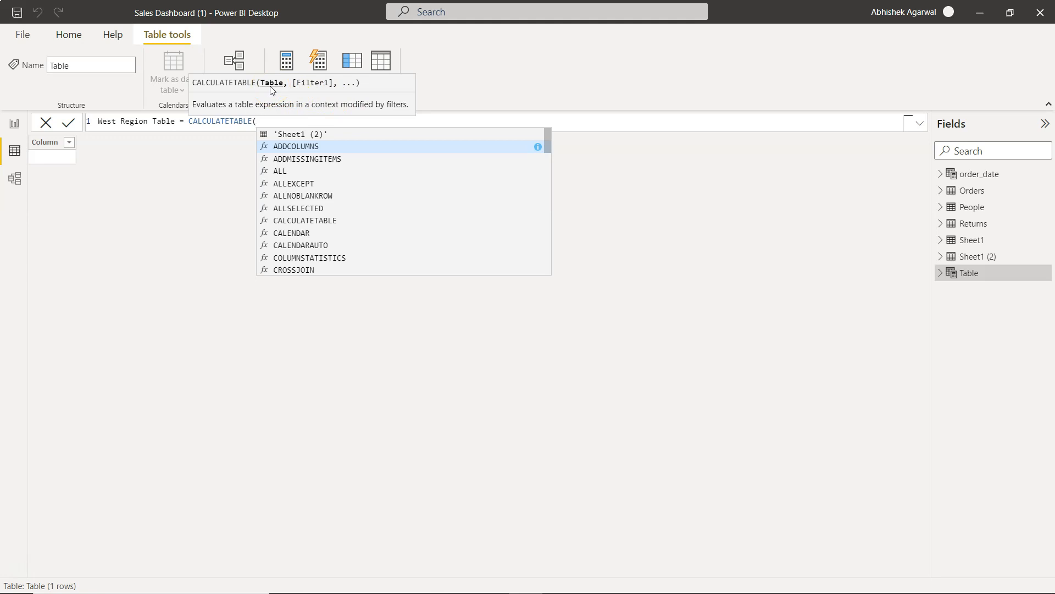
Complete the formula as CALCULATETABLE(Orders, Orders[Region] = "West") and commit it, giving 3,203 rows.
{"action": "type", "text": "ord"}
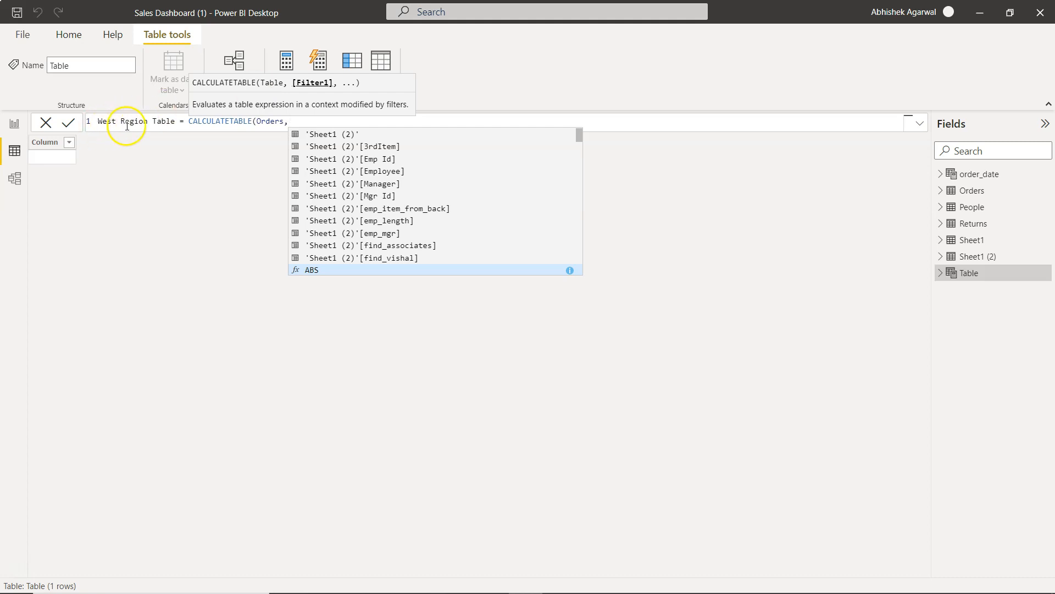
{"action": "type", "text": "region"}
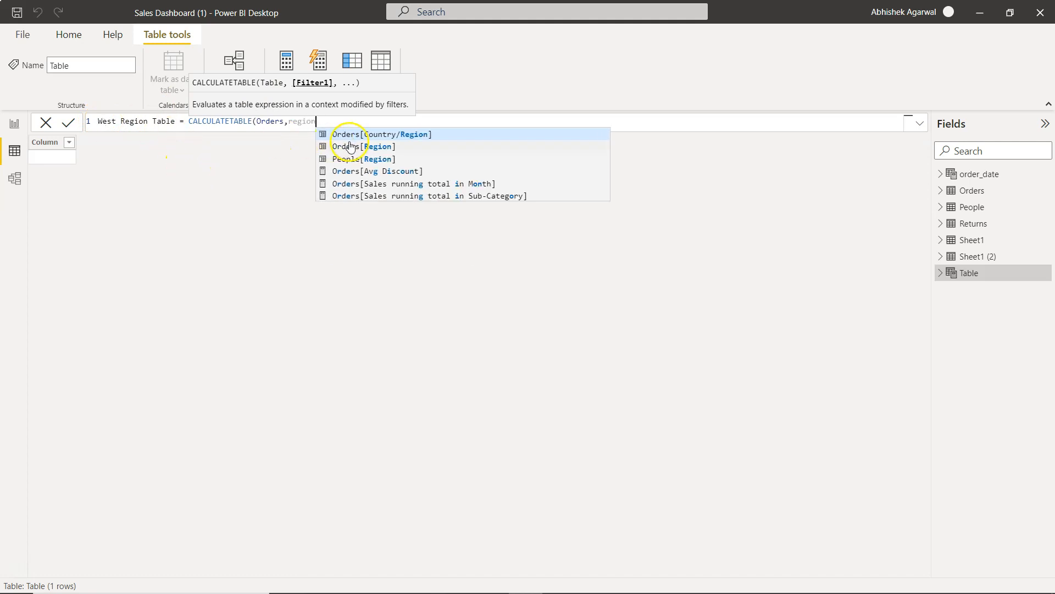
{"action": "mouse_move", "coordinate": [364, 148]}
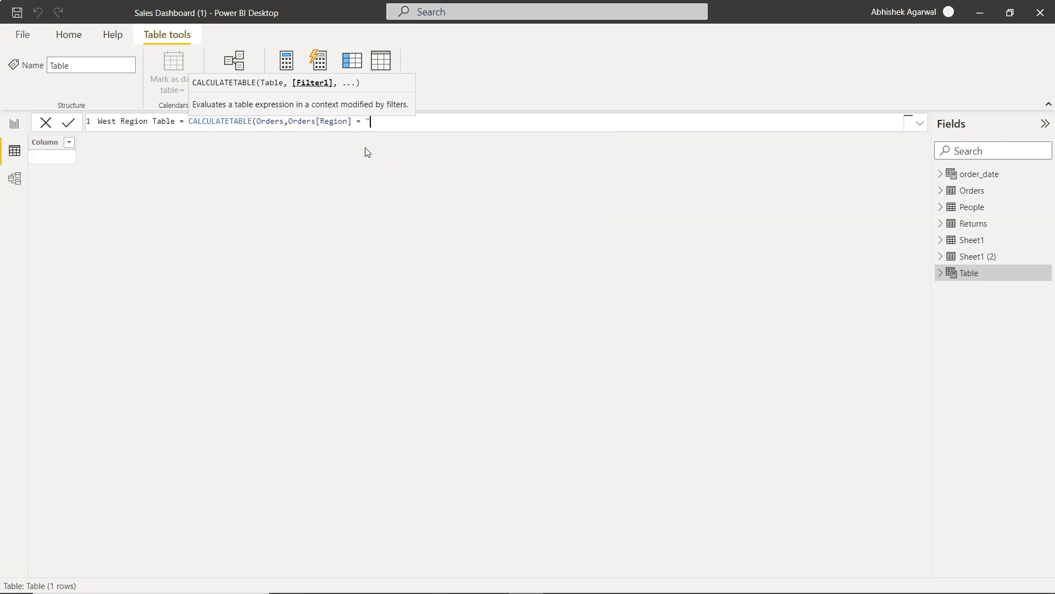
{"action": "type", "text": "West\")"}
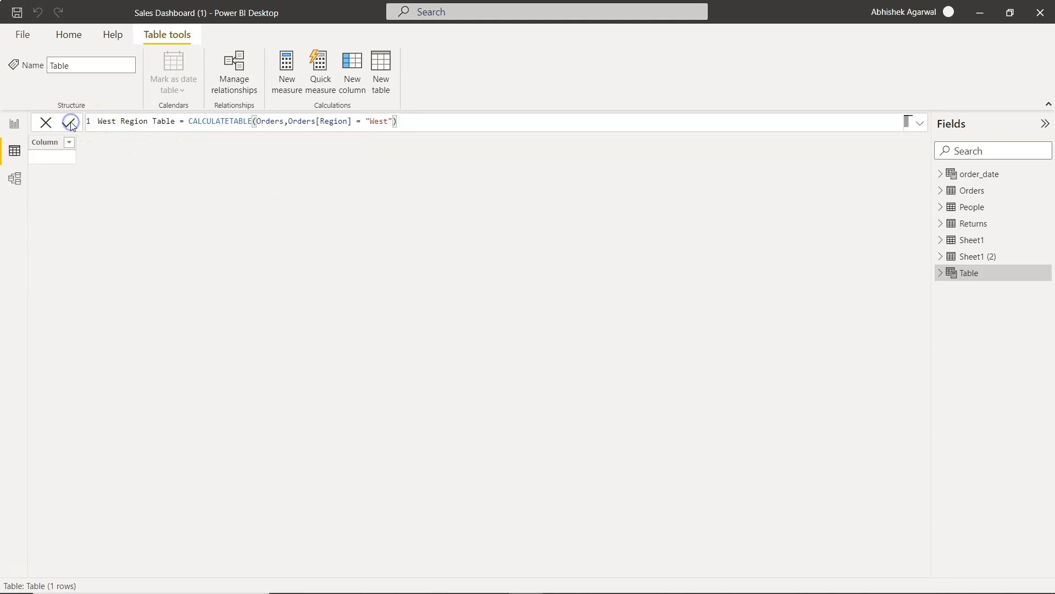
{"action": "left_click", "coordinate": [69, 122]}
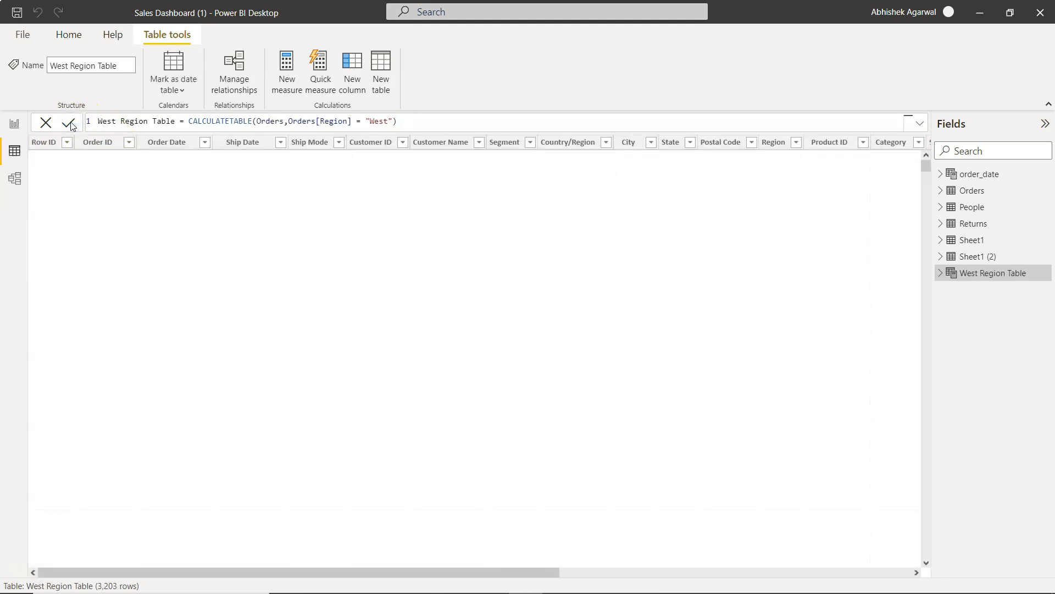
{"action": "left_click", "coordinate": [68, 122]}
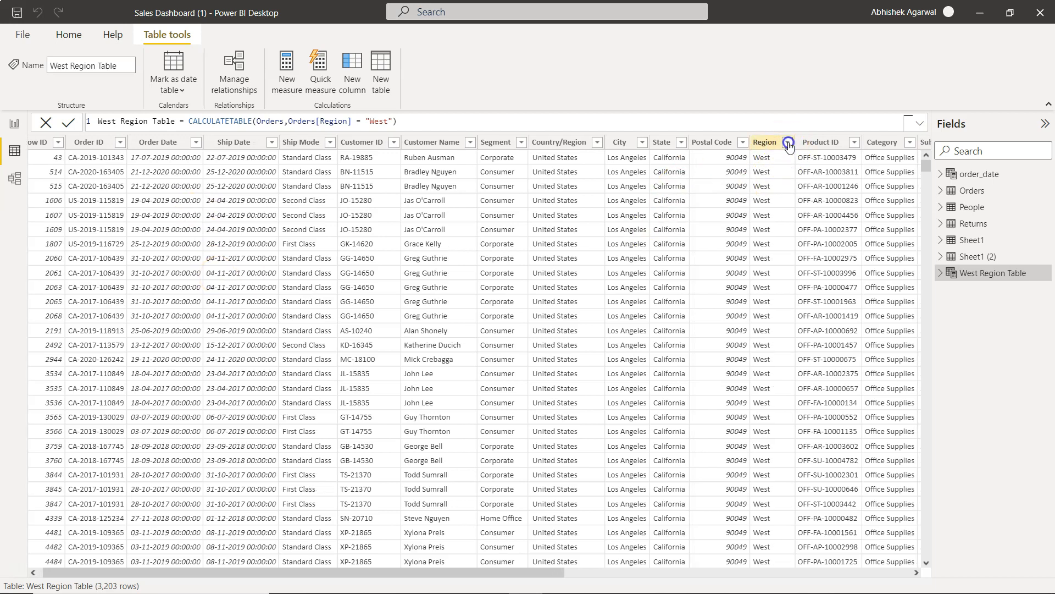
{"action": "left_click", "coordinate": [788, 142]}
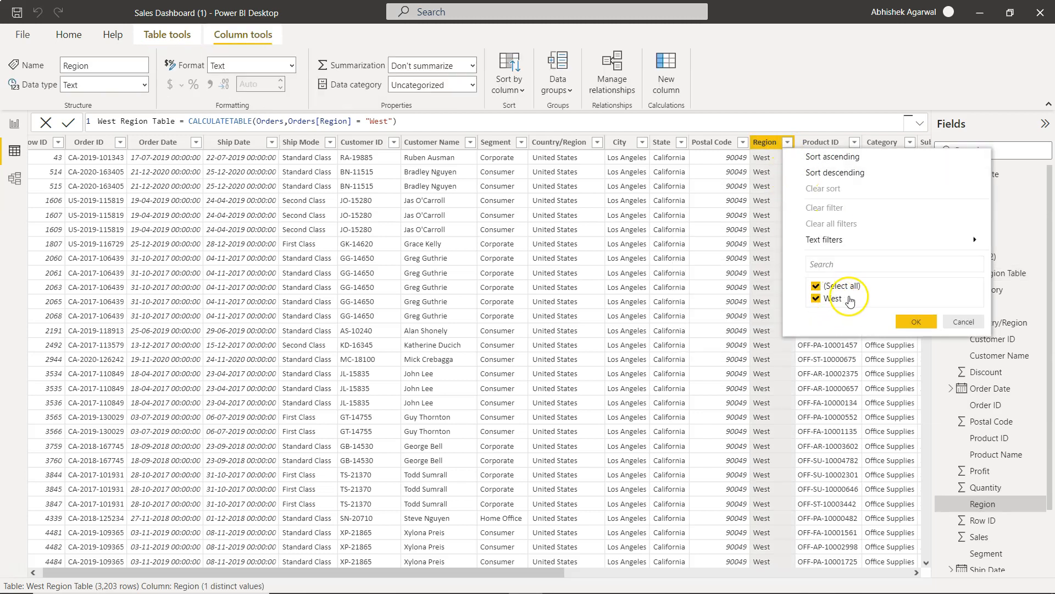
{"action": "left_click", "coordinate": [915, 321]}
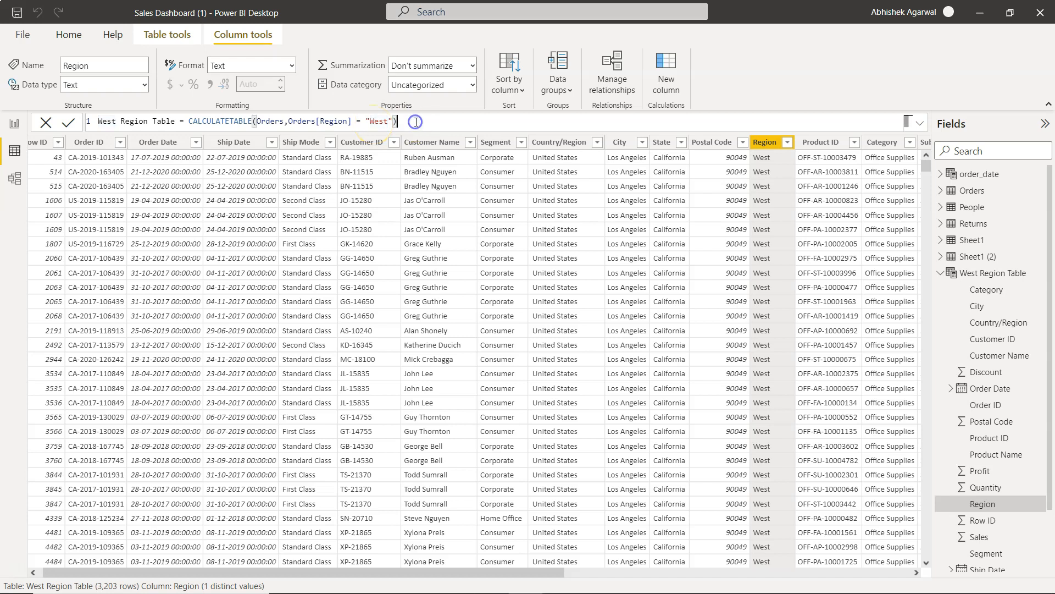
Append the condition Orders[Sales] > 100 inside CALCULATETABLE, picking Orders[Sales] from IntelliSense.
{"action": "type", "text": ","}
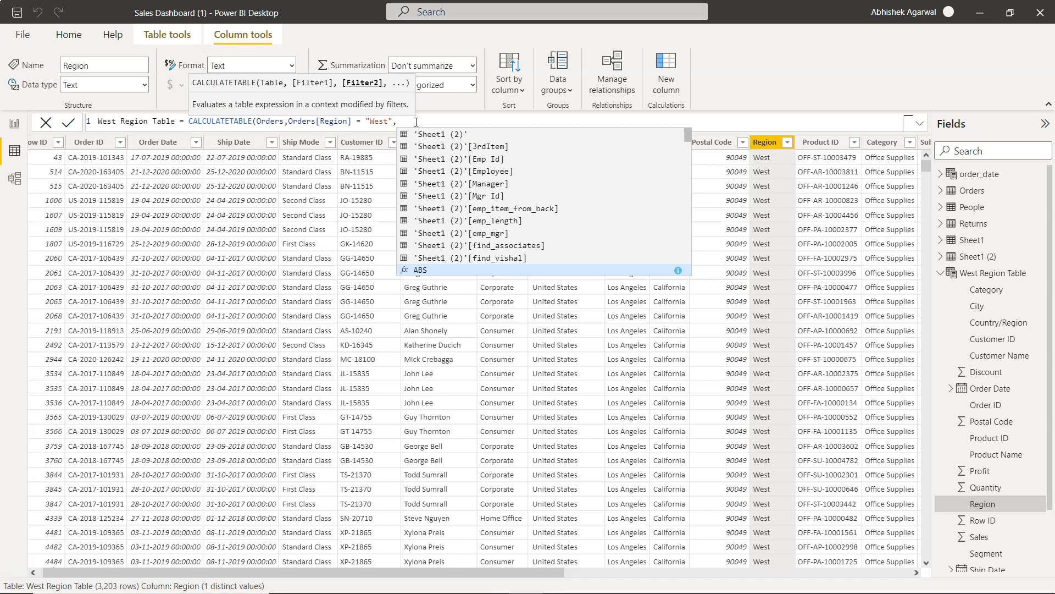
{"action": "mouse_move", "coordinate": [370, 89]}
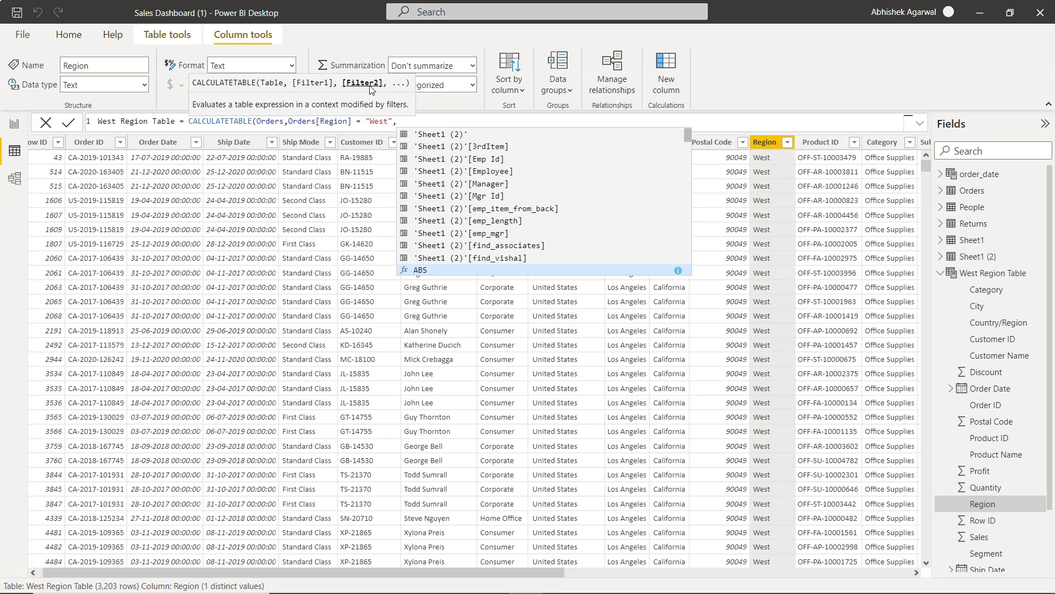
{"action": "type", "text": "sale"}
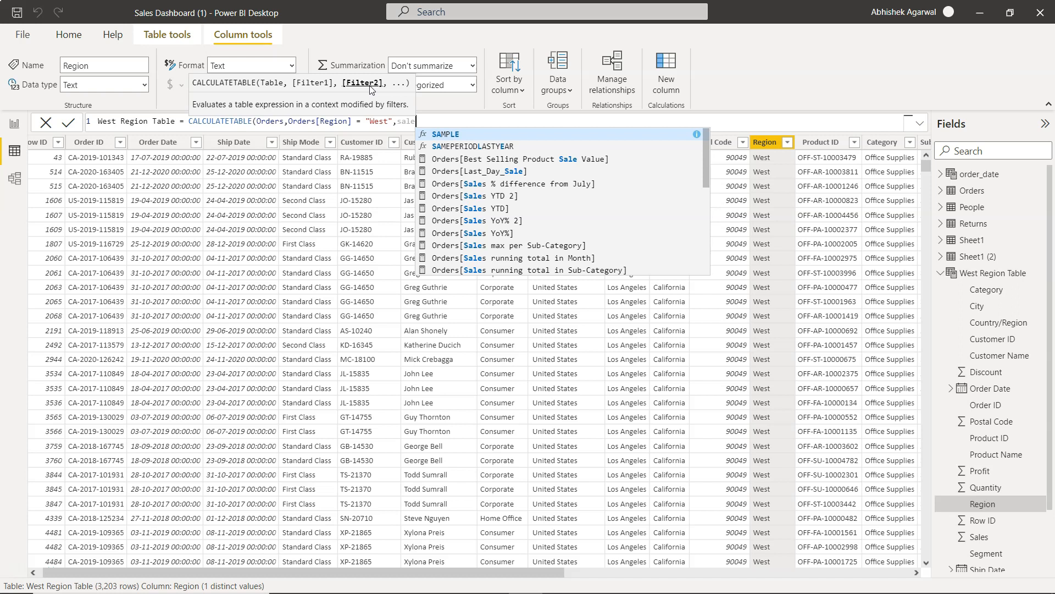
{"action": "scroll", "scroll_direction": "down", "scroll_amount": 3}
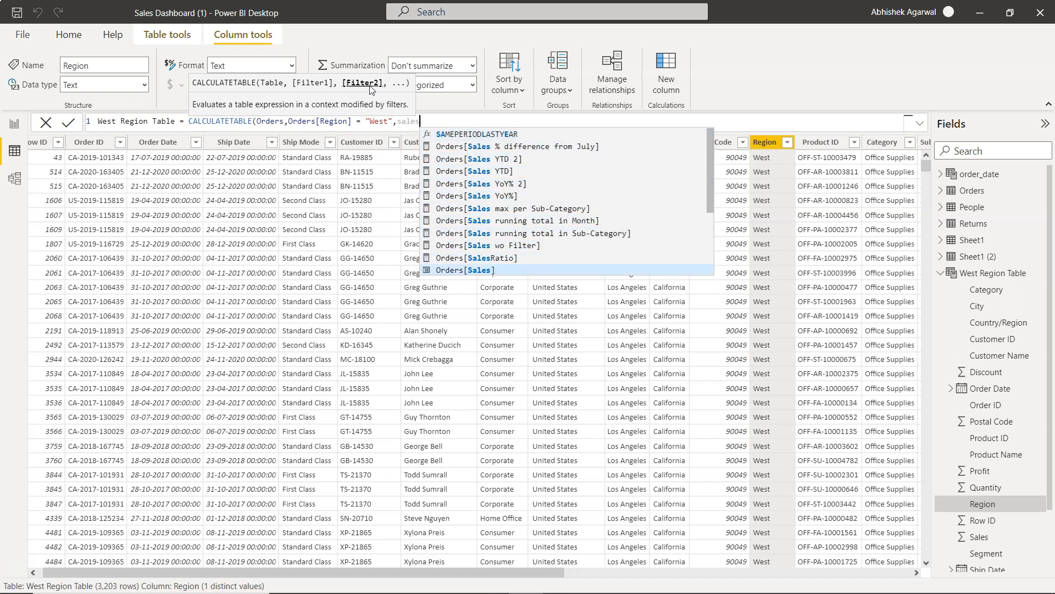
{"action": "left_click", "coordinate": [469, 271]}
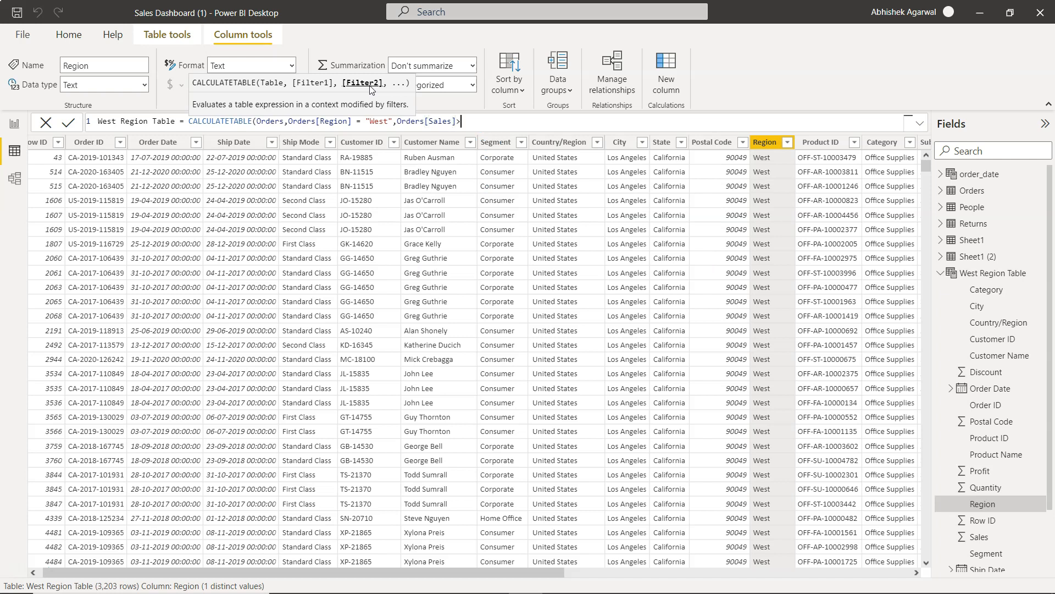
{"action": "type", "text": ">10"}
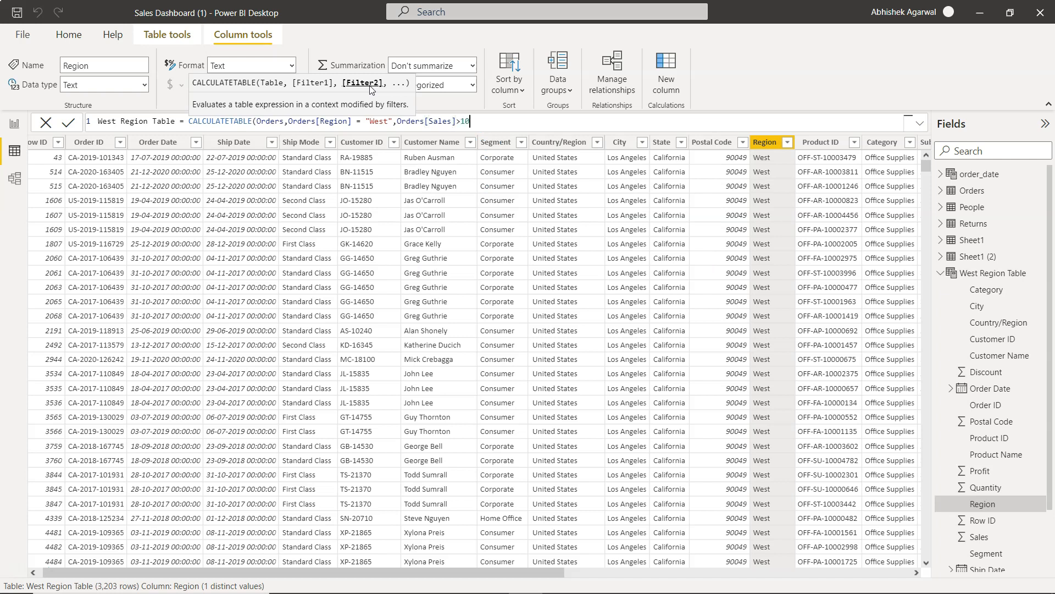
{"action": "type", "text": "0"}
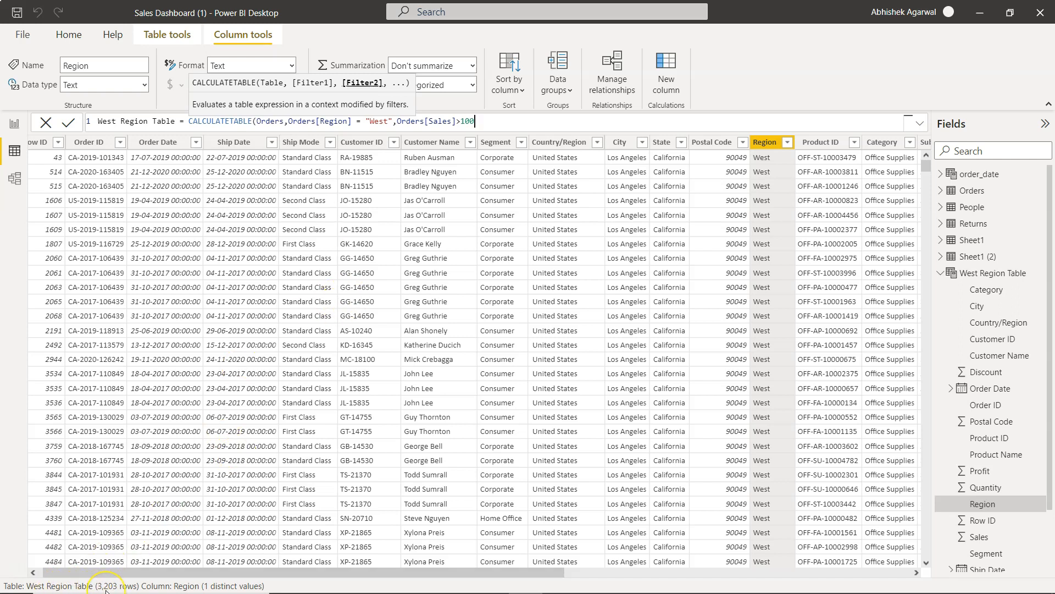
{"action": "mouse_move", "coordinate": [551, 119]}
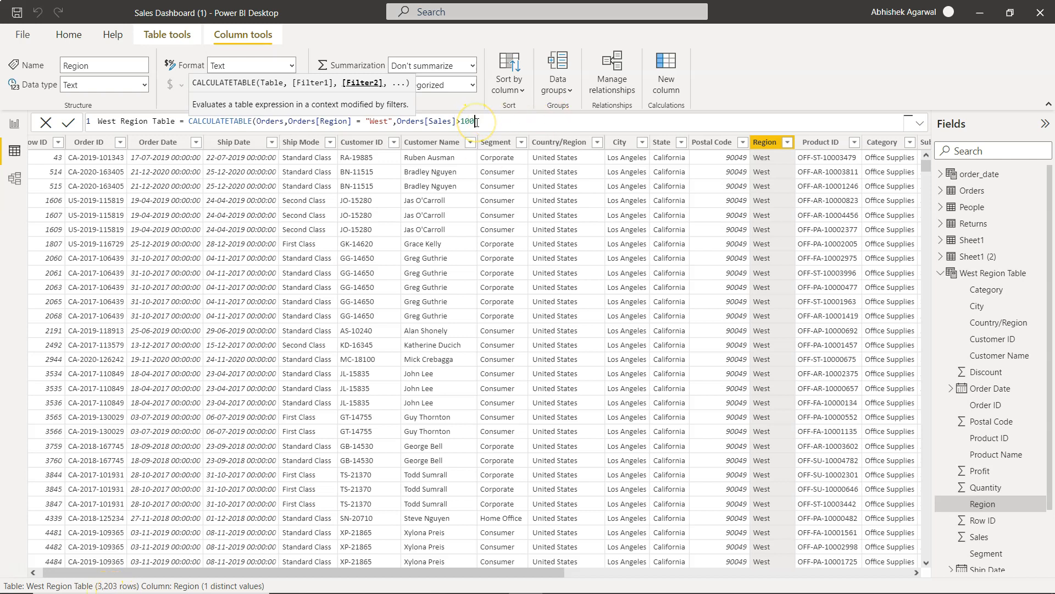
Commit the updated formula, shrinking West Region Table to 1,261 rows.
{"action": "left_click", "coordinate": [66, 122]}
{"action": "type", "text": ")"}
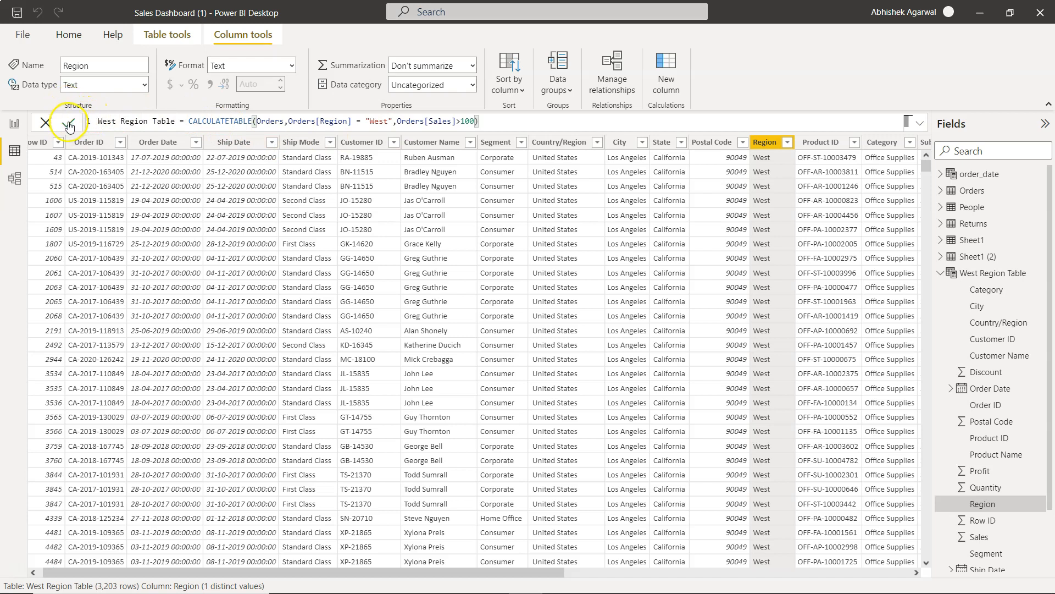
{"action": "left_click", "coordinate": [68, 122]}
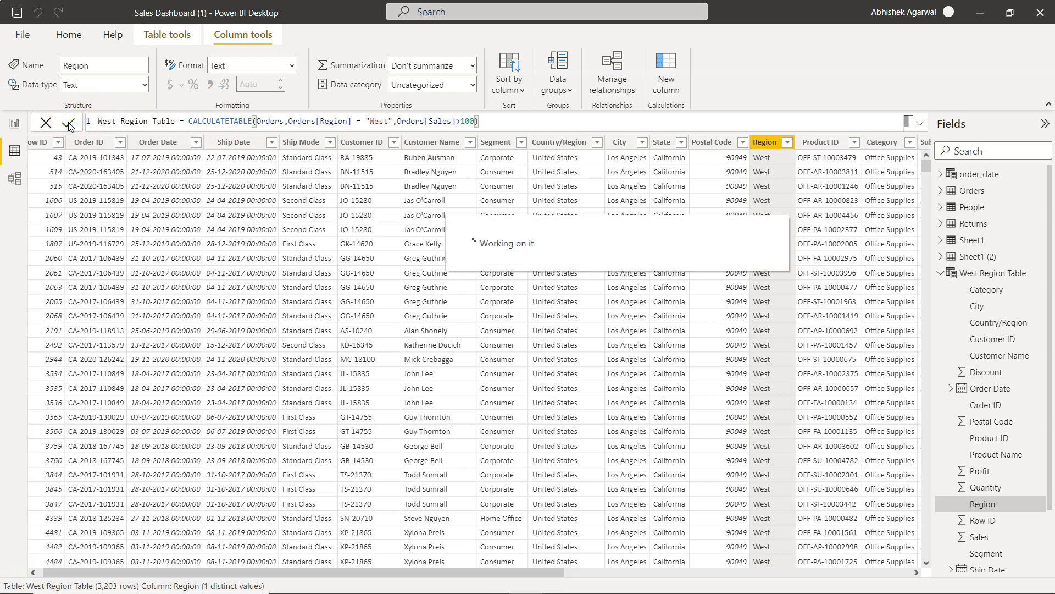
{"action": "left_click", "coordinate": [67, 122]}
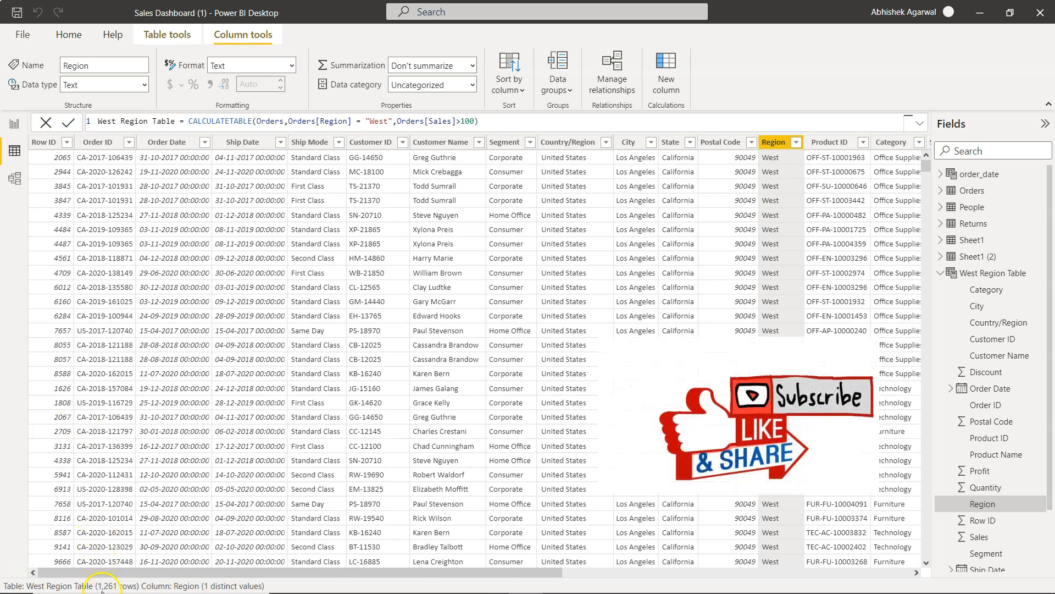